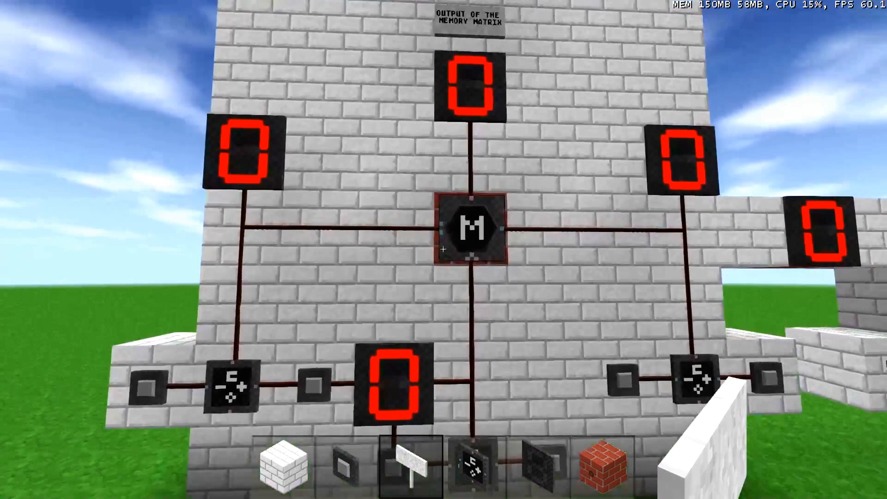
pyautogui.moveTo(443, 250)
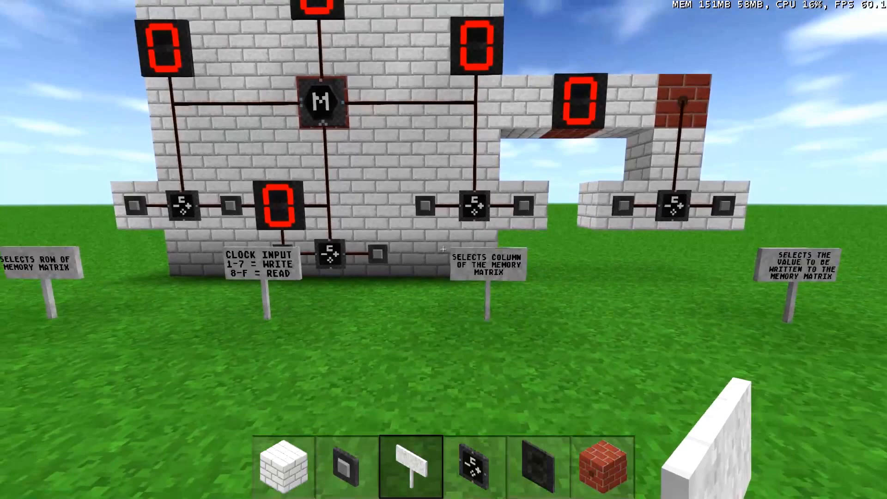
pyautogui.moveTo(443, 248)
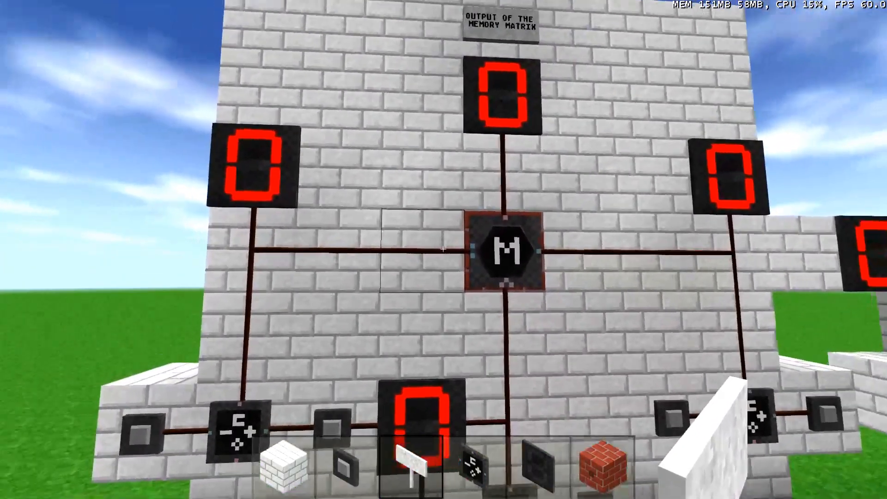
pyautogui.moveTo(444, 250)
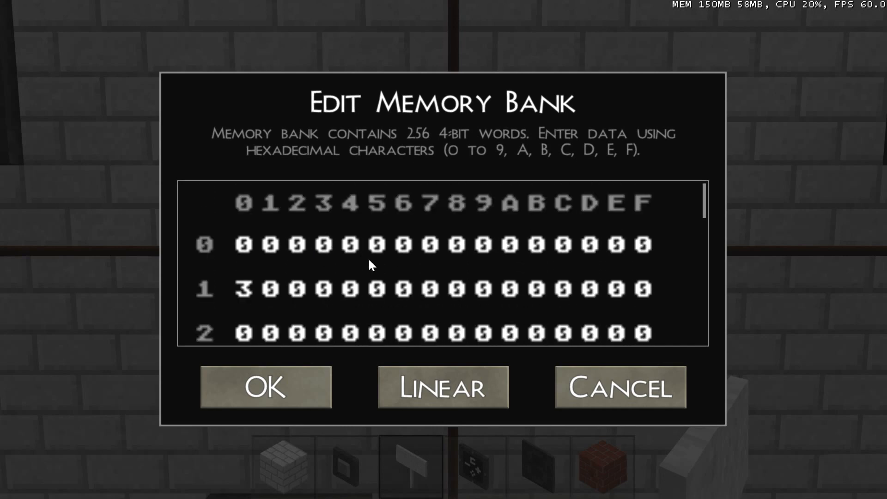
# Confirm OK in the Edit Memory Bank dialog, keeping the stored values unchanged.
pyautogui.click(266, 388)
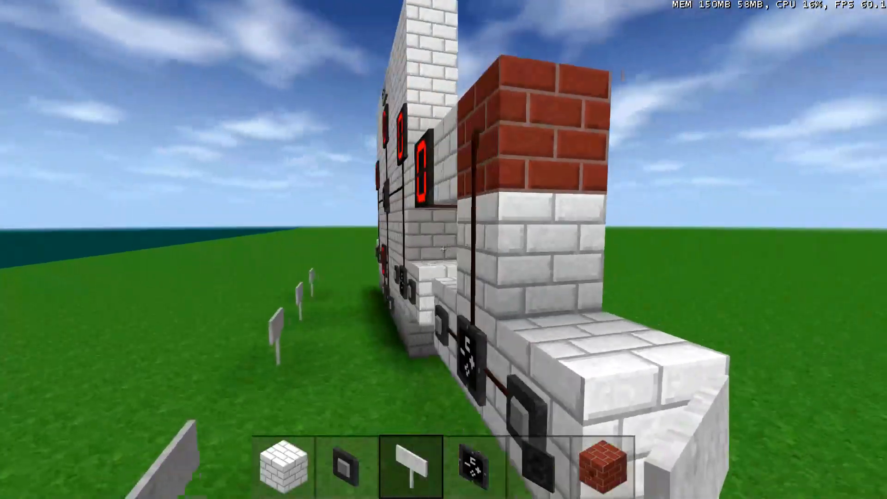
pyautogui.moveTo(444, 243)
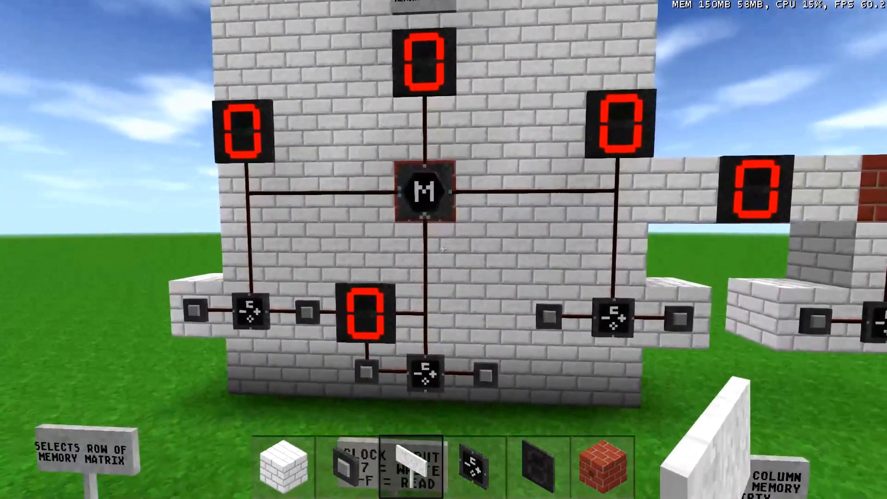
pyautogui.moveTo(444, 250)
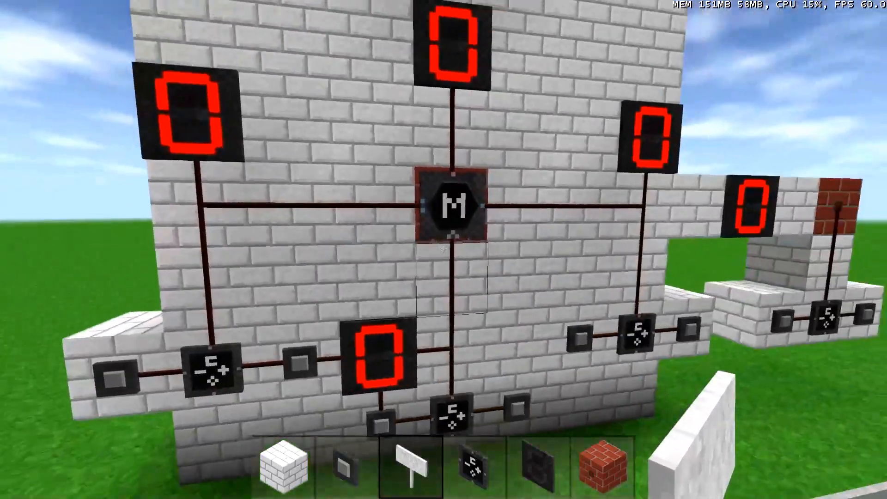
pyautogui.moveTo(443, 250)
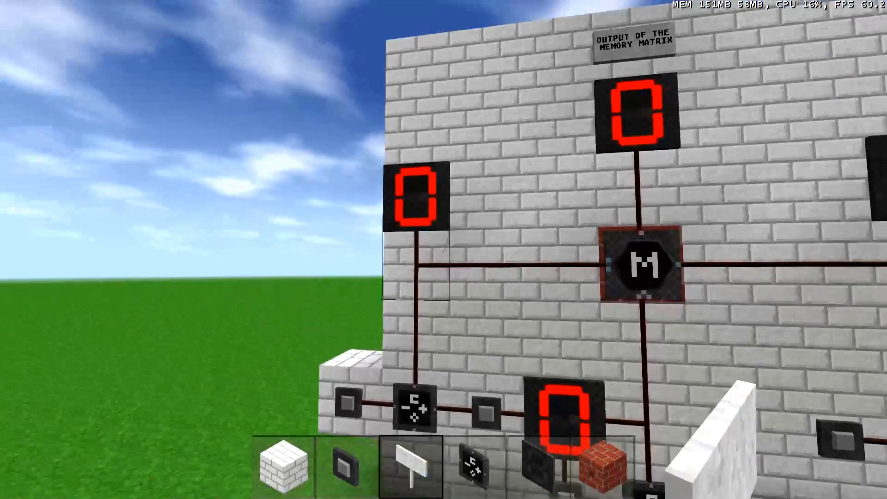
pyautogui.moveTo(443, 249)
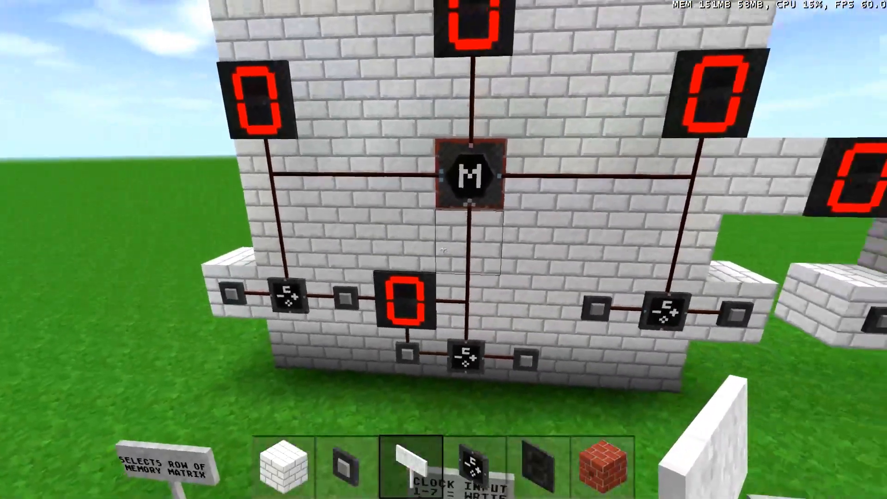
pyautogui.moveTo(444, 250)
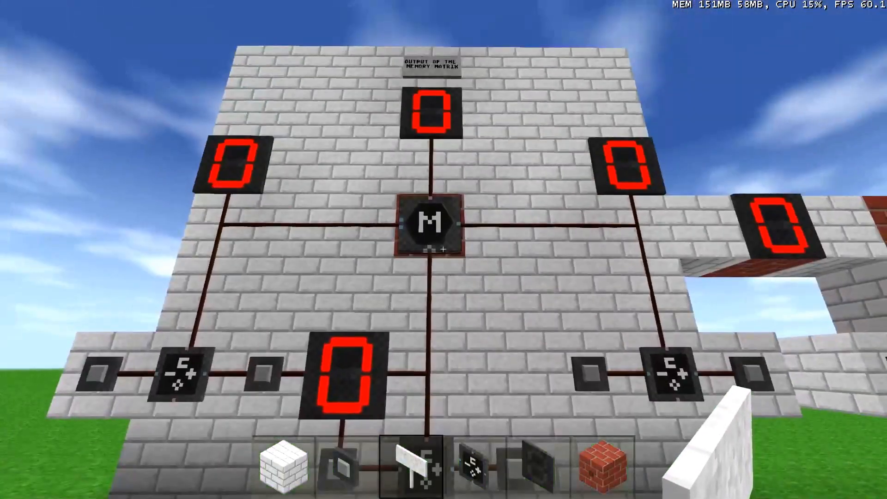
pyautogui.moveTo(444, 250)
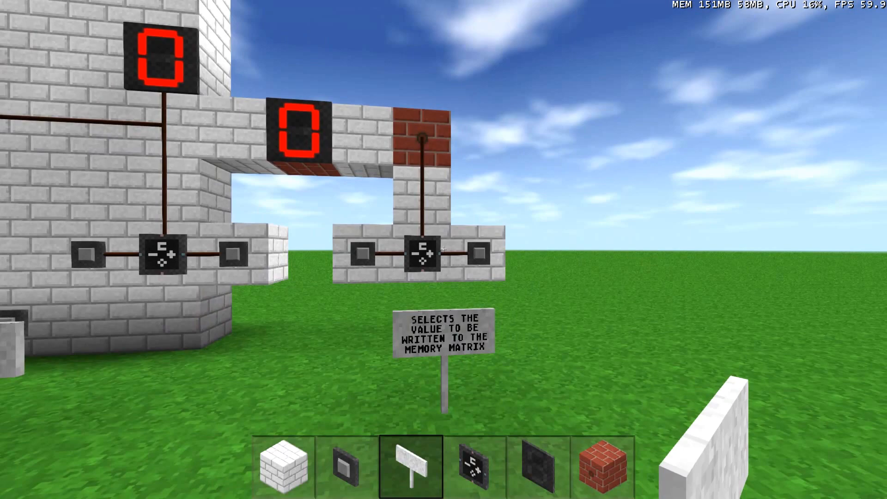
pyautogui.moveTo(444, 249)
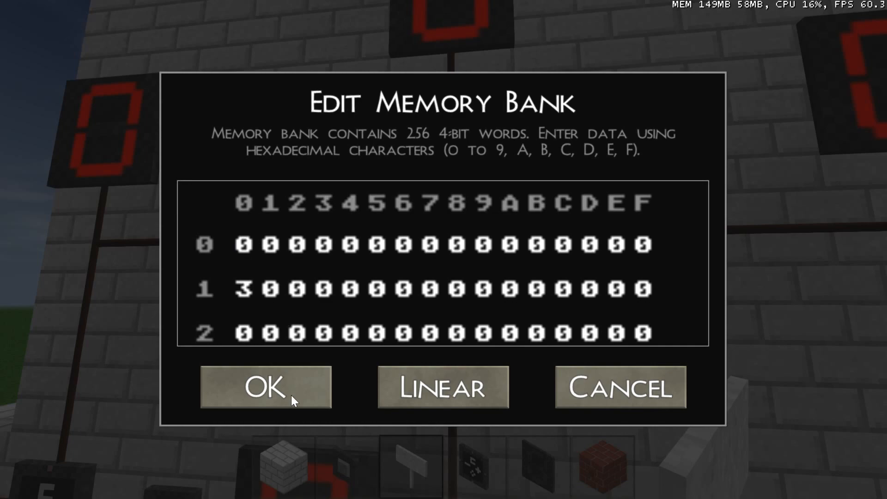
pyautogui.click(266, 388)
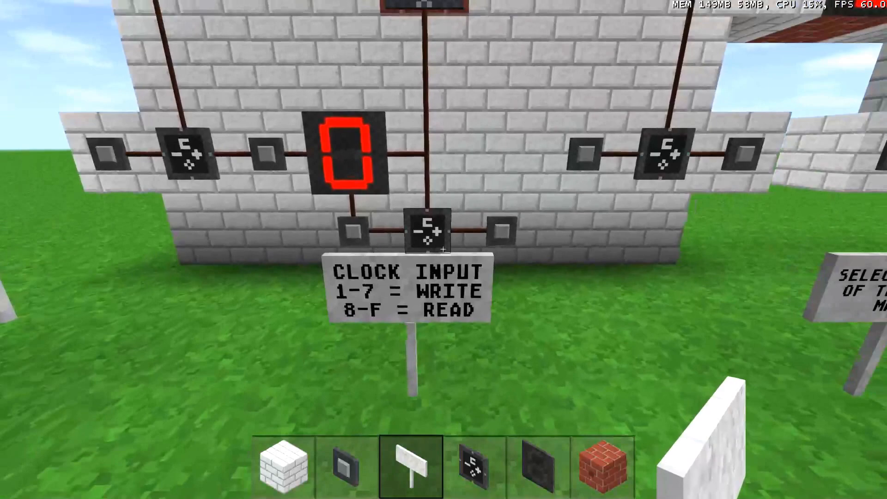
pyautogui.moveTo(443, 249)
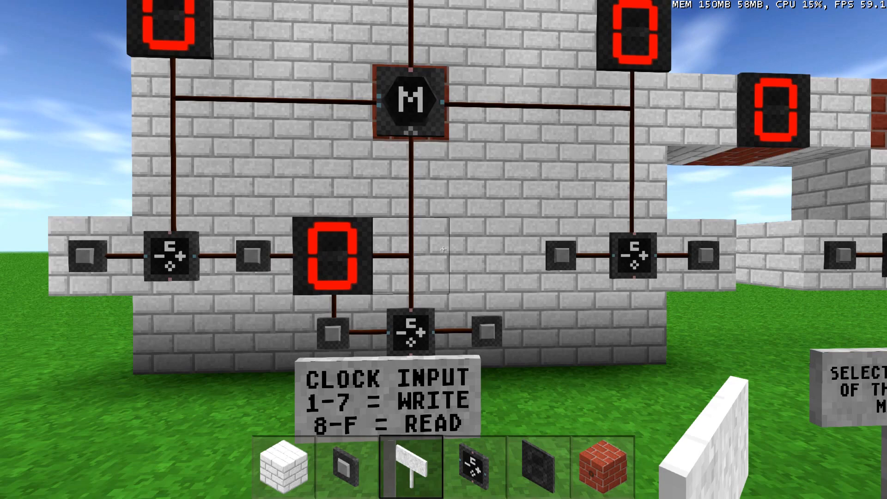
pyautogui.moveTo(444, 249)
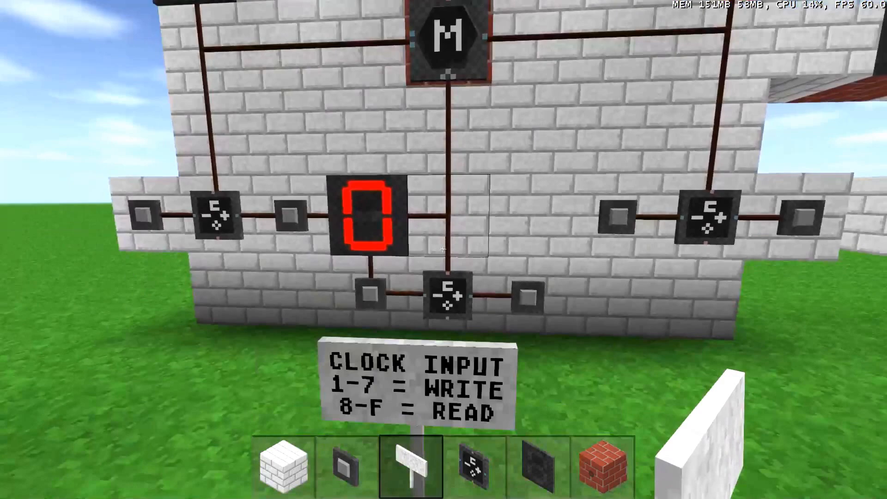
pyautogui.moveTo(443, 249)
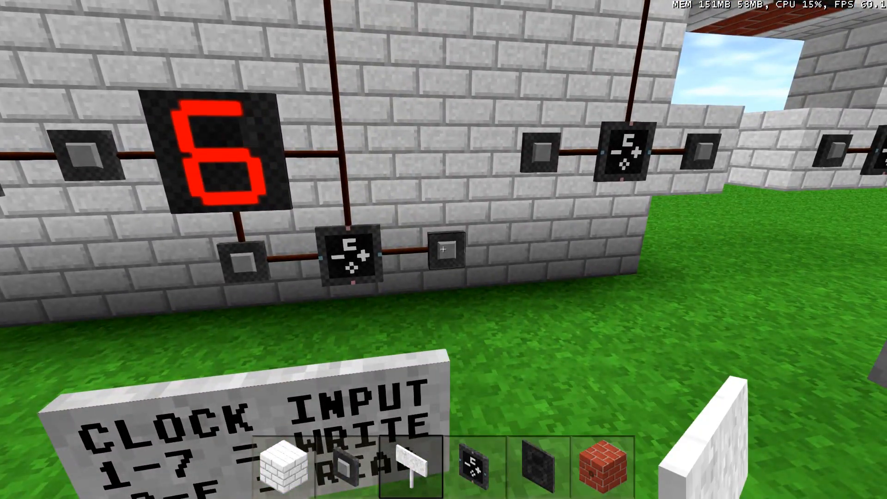
pyautogui.moveTo(444, 250)
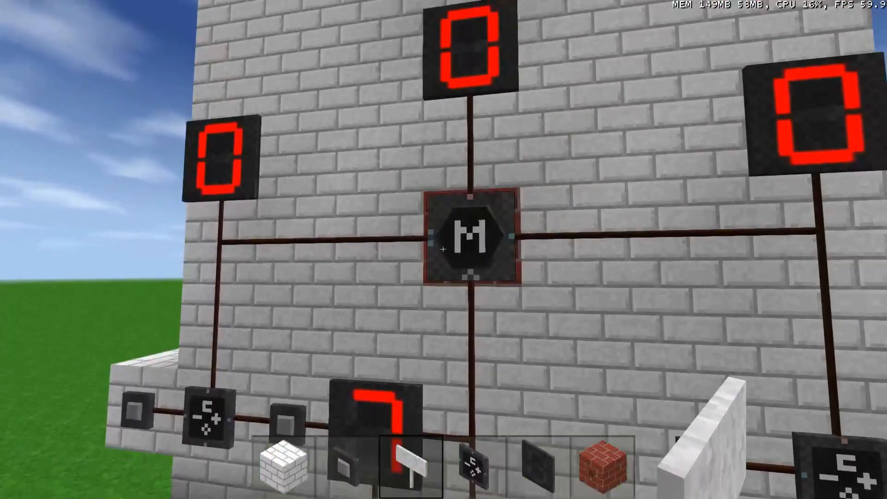
# Inspect the memory bank contents showing 7 at address 00, then confirm OK.
pyautogui.click(469, 244)
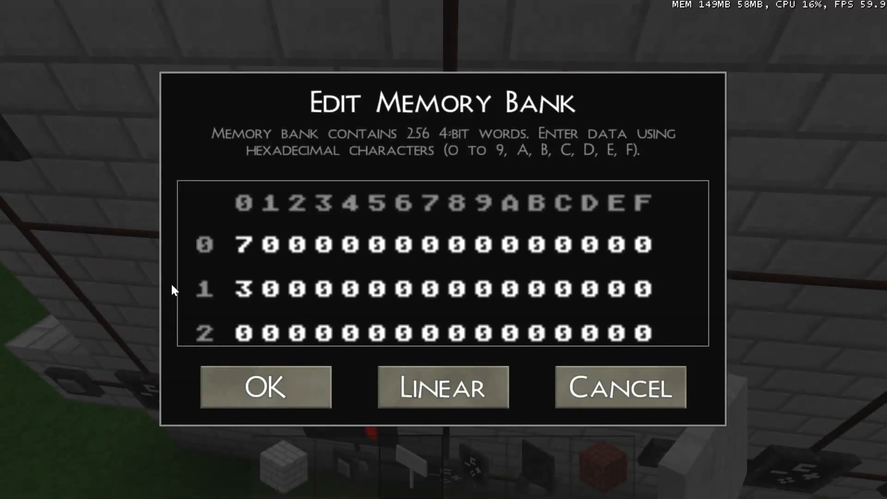
pyautogui.moveTo(237, 246)
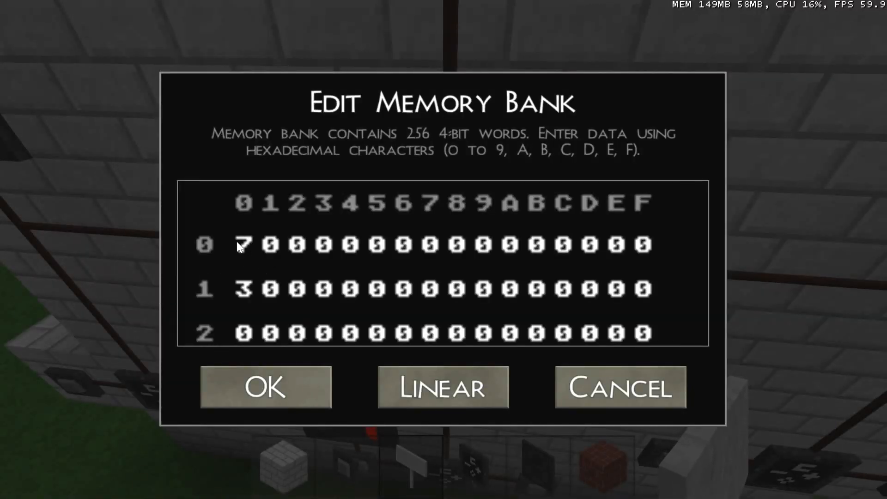
pyautogui.click(265, 387)
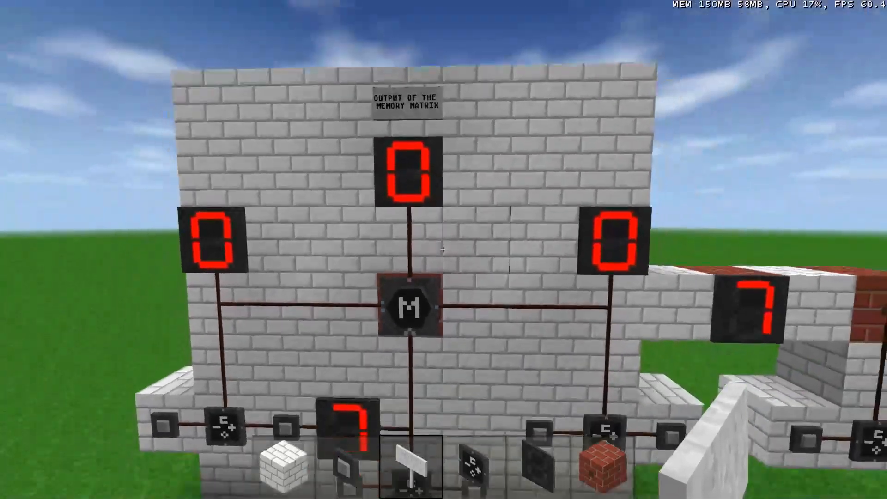
pyautogui.moveTo(444, 250)
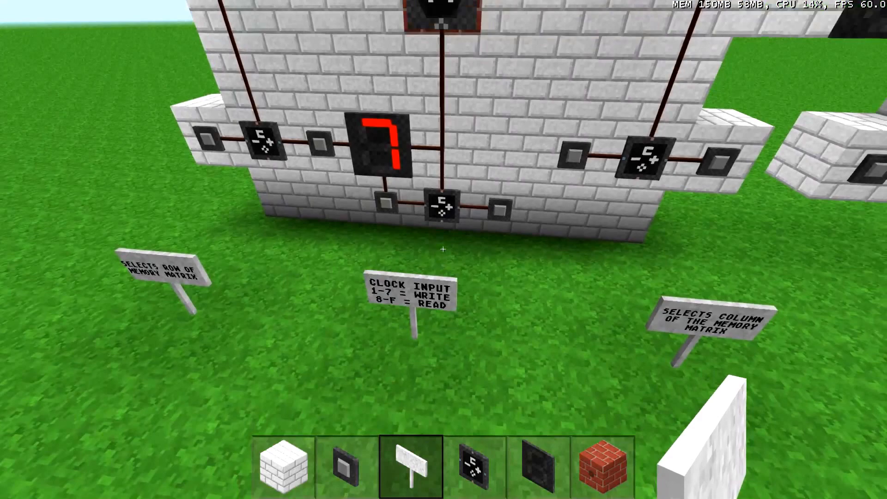
pyautogui.moveTo(444, 248)
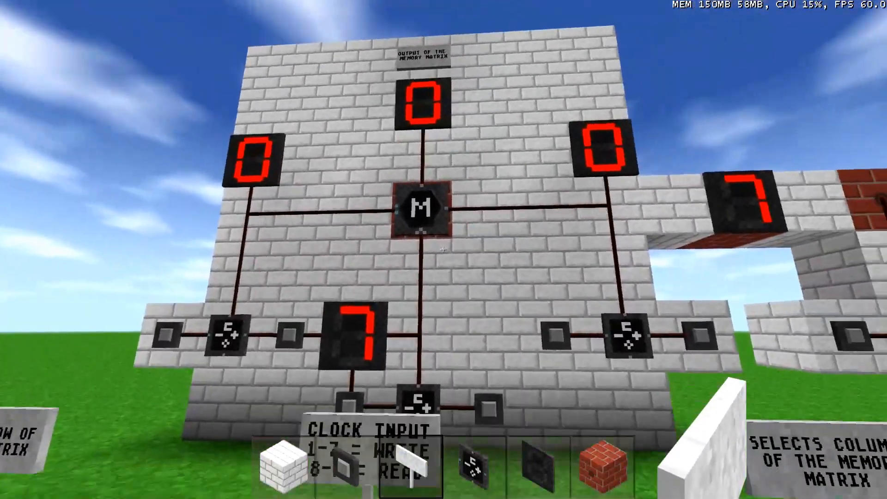
pyautogui.moveTo(443, 249)
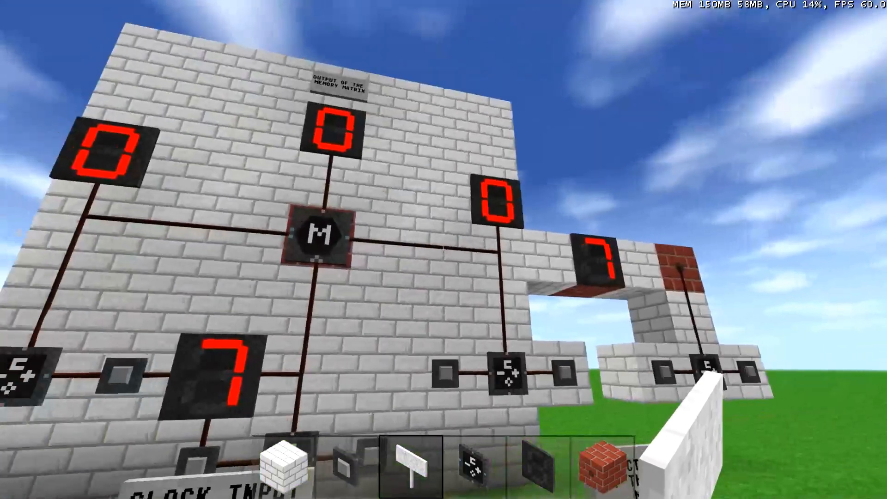
pyautogui.moveTo(444, 244)
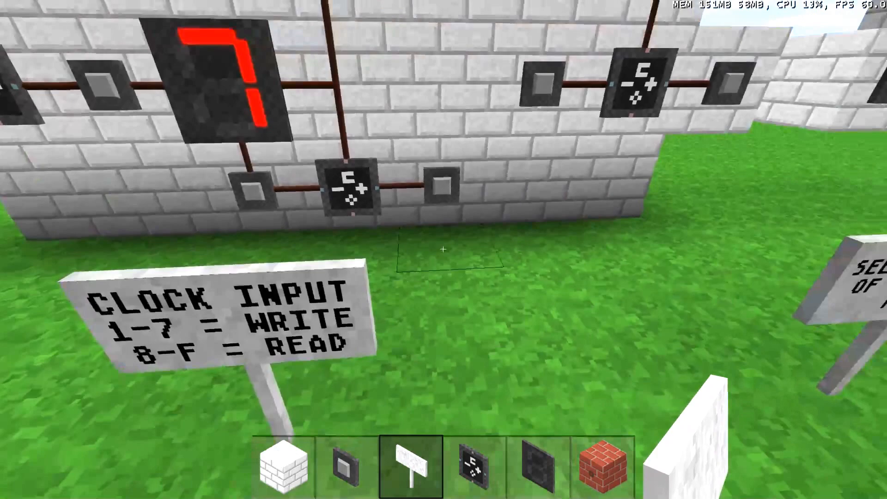
pyautogui.moveTo(444, 251)
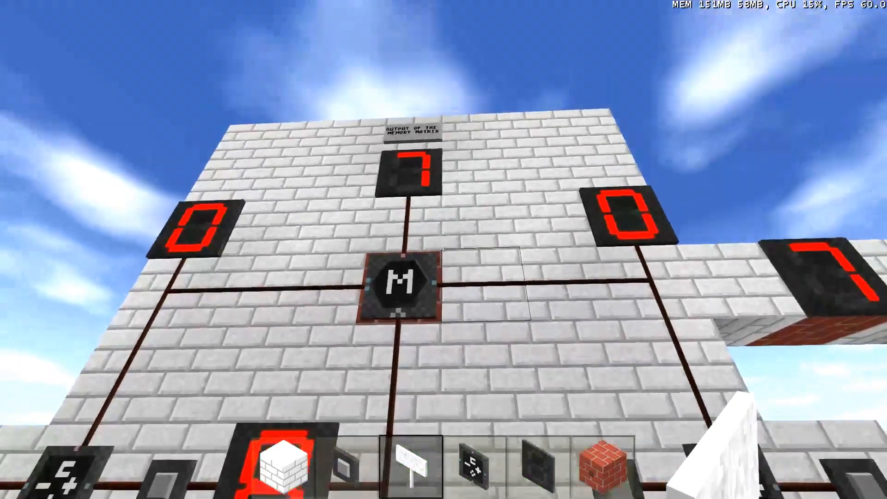
pyautogui.moveTo(444, 250)
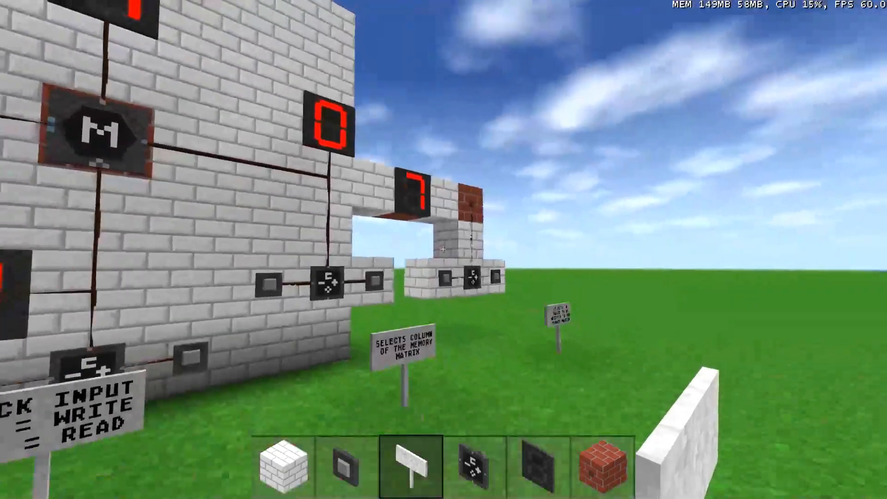
pyautogui.moveTo(444, 250)
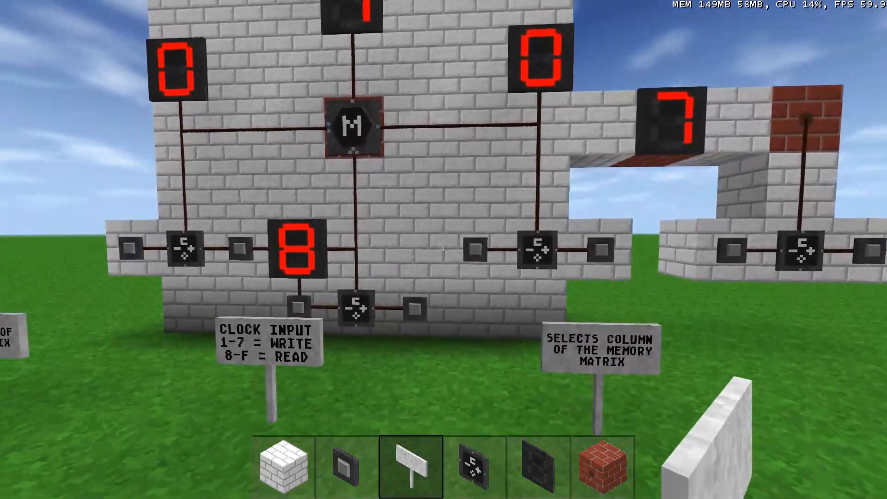
# Inspect the memory bank showing 0 at address 10, then cancel without changes.
pyautogui.rightClick(354, 126)
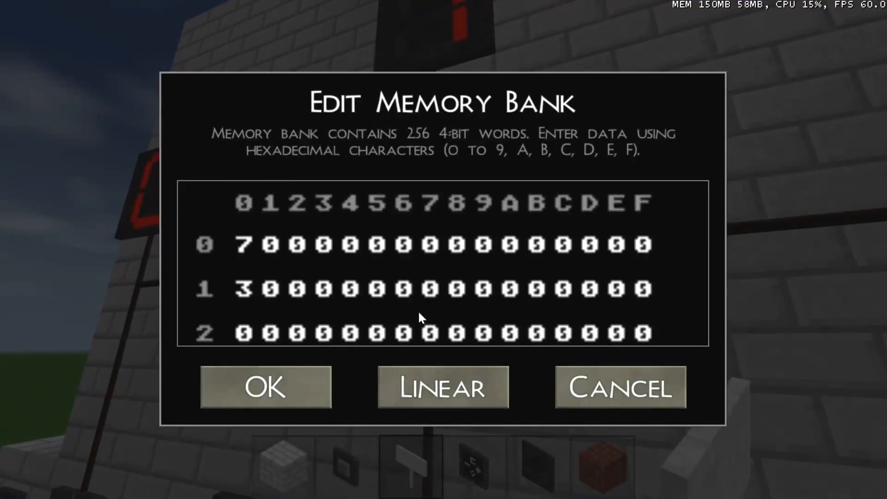
pyautogui.moveTo(190, 304)
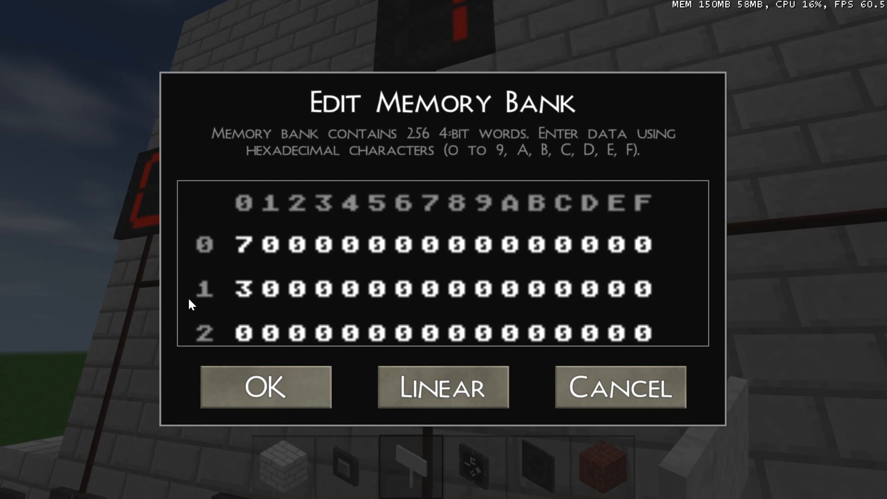
pyautogui.moveTo(527, 331)
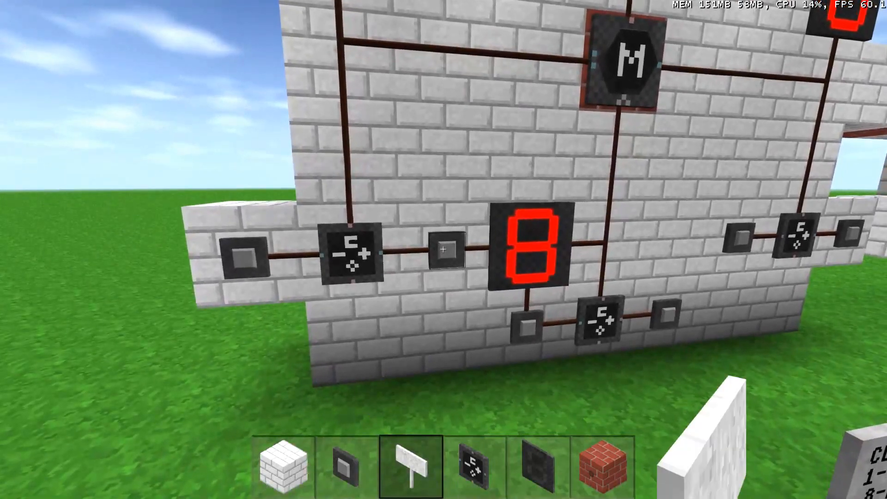
pyautogui.moveTo(444, 248)
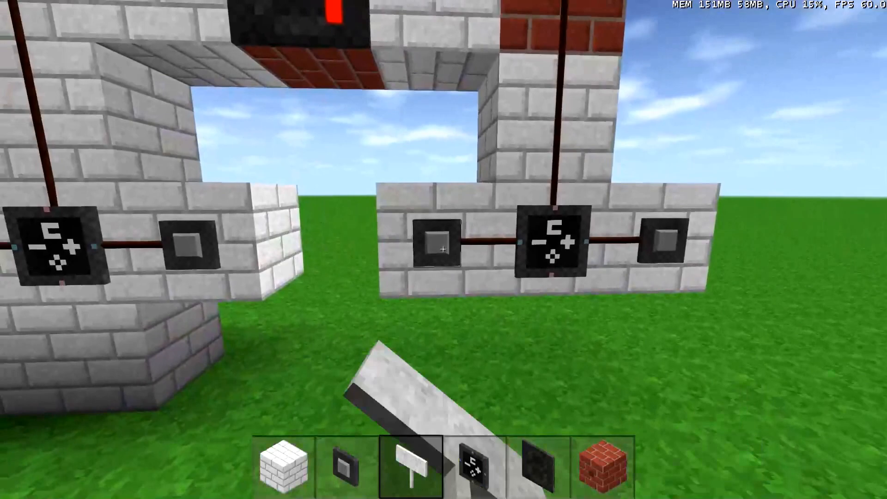
pyautogui.moveTo(443, 250)
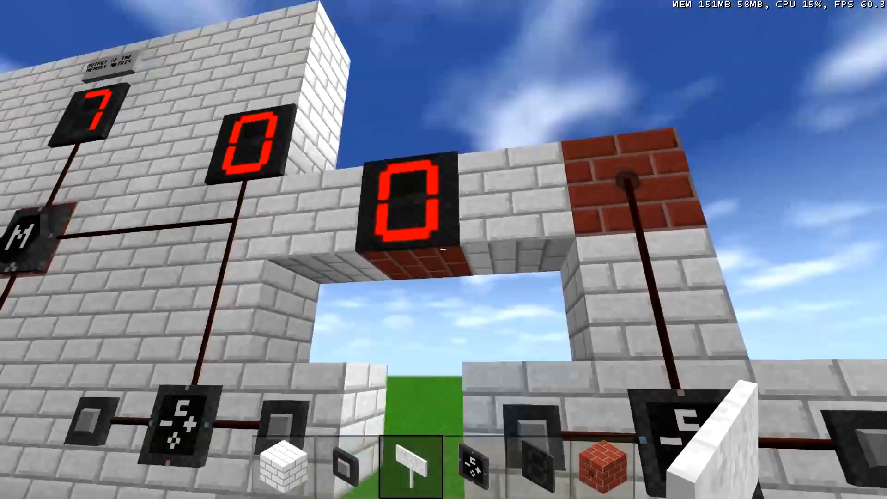
pyautogui.moveTo(443, 250)
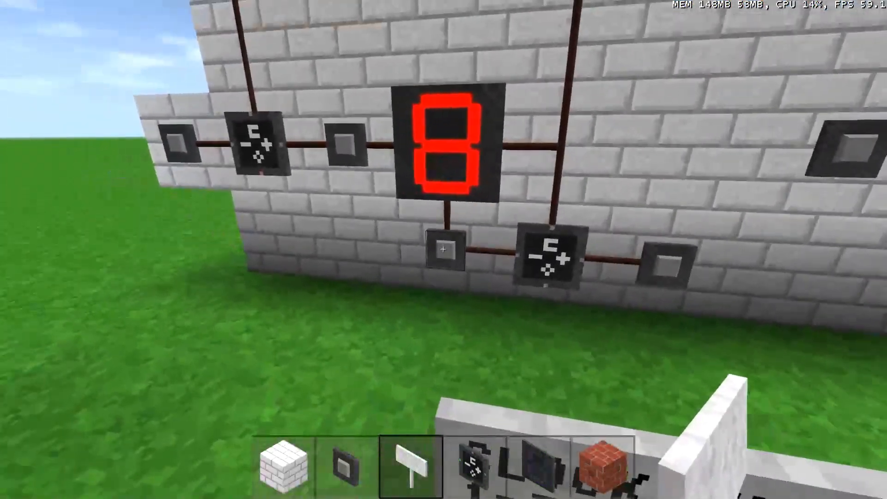
pyautogui.moveTo(444, 249)
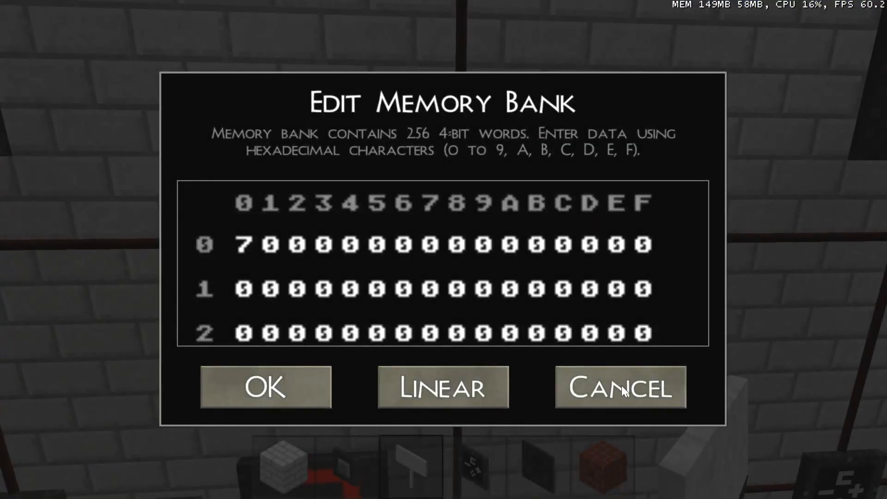
pyautogui.click(620, 387)
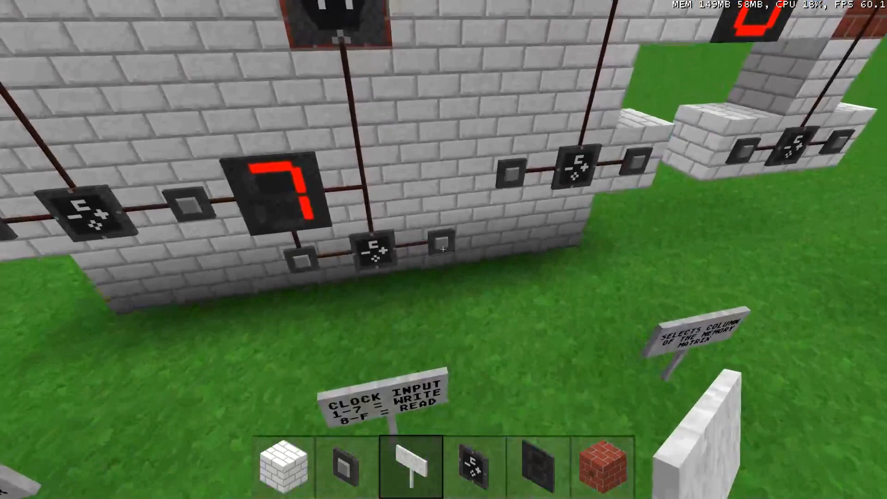
pyautogui.moveTo(443, 249)
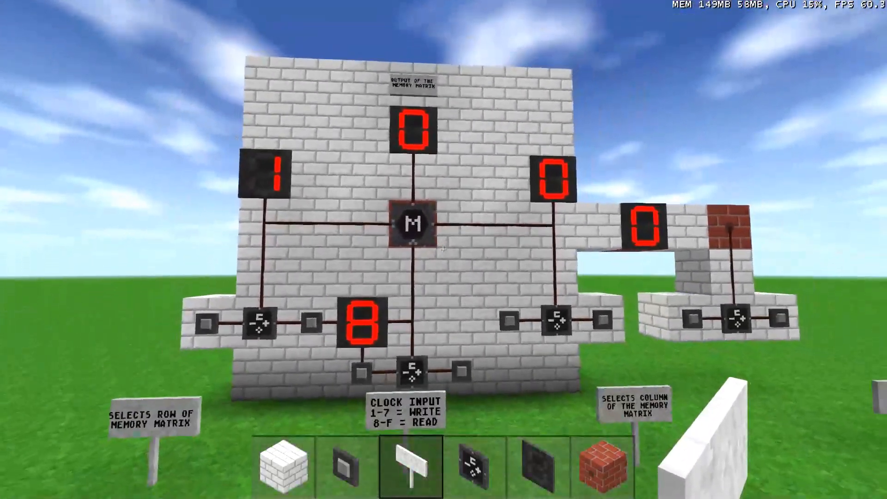